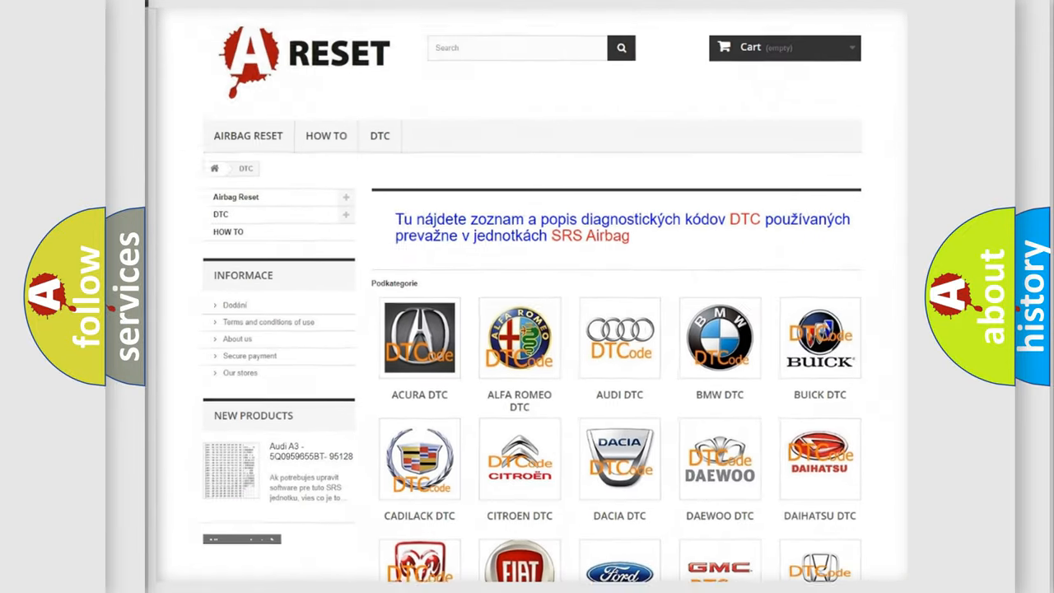
{"action": "scroll", "scroll_direction": "down", "scroll_amount": 3}
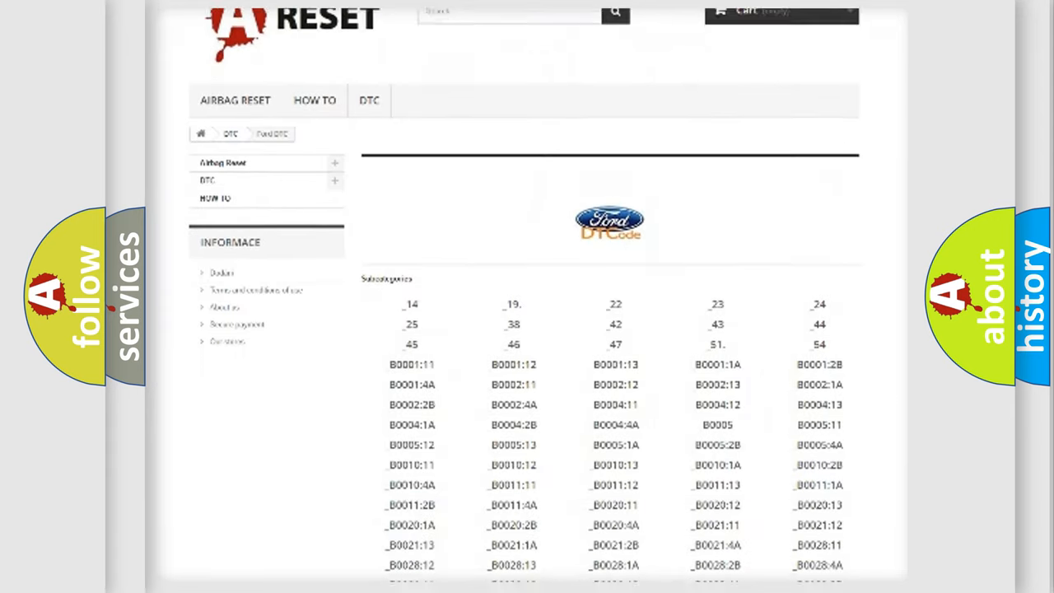
{"action": "scroll", "scroll_direction": "down", "scroll_amount": 3}
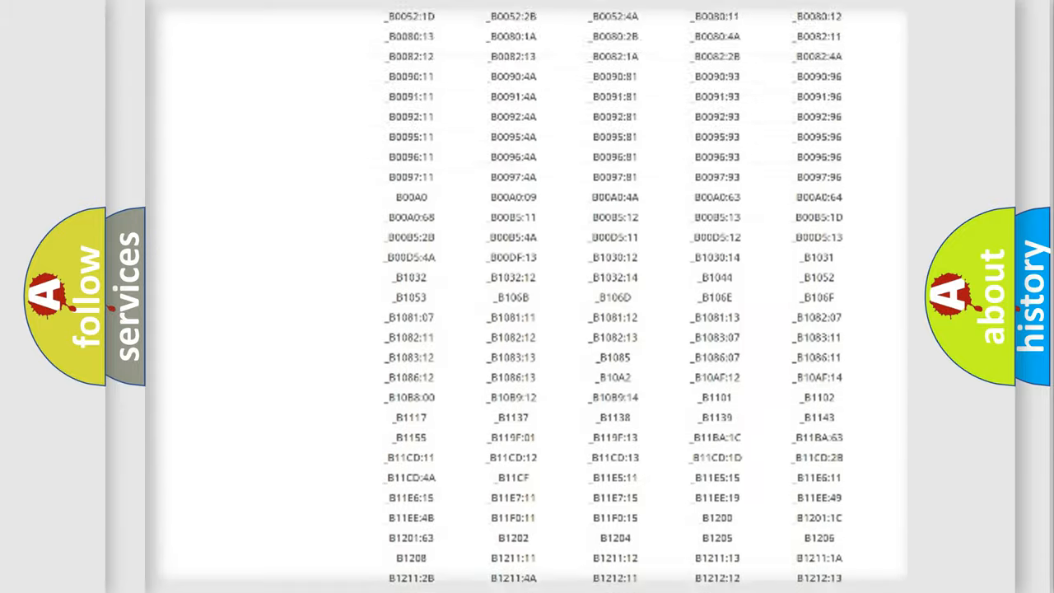
{"action": "scroll", "scroll_direction": "up", "scroll_amount": 3}
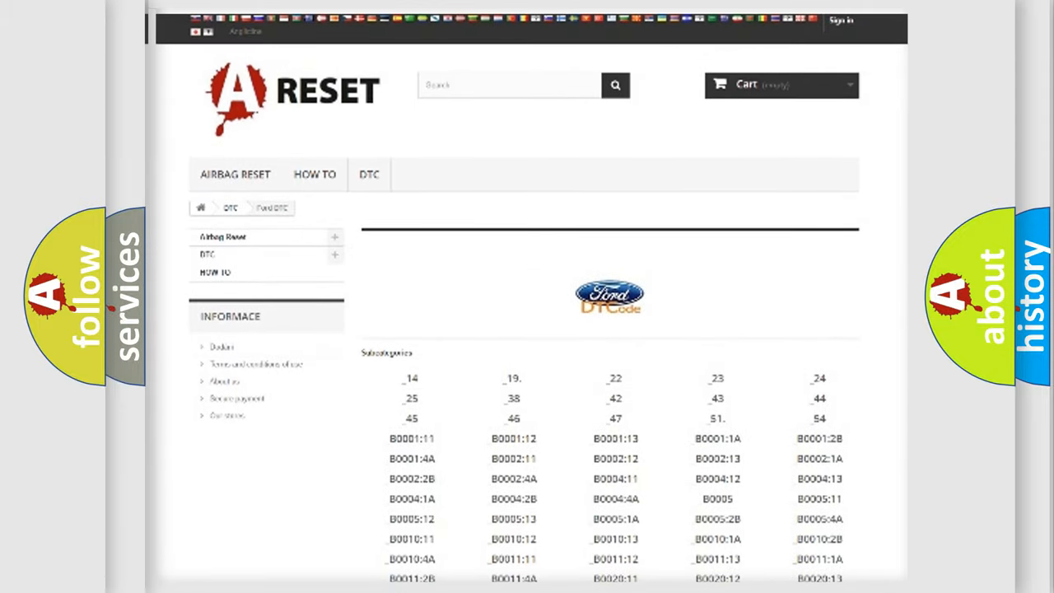